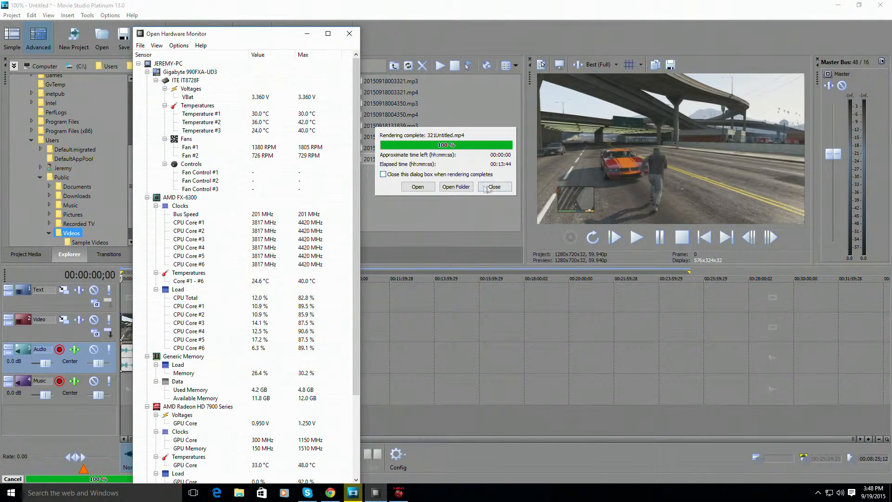
Step: Close the render report and start a new movie saved to the hard drive as MP4
left_click(493, 187)
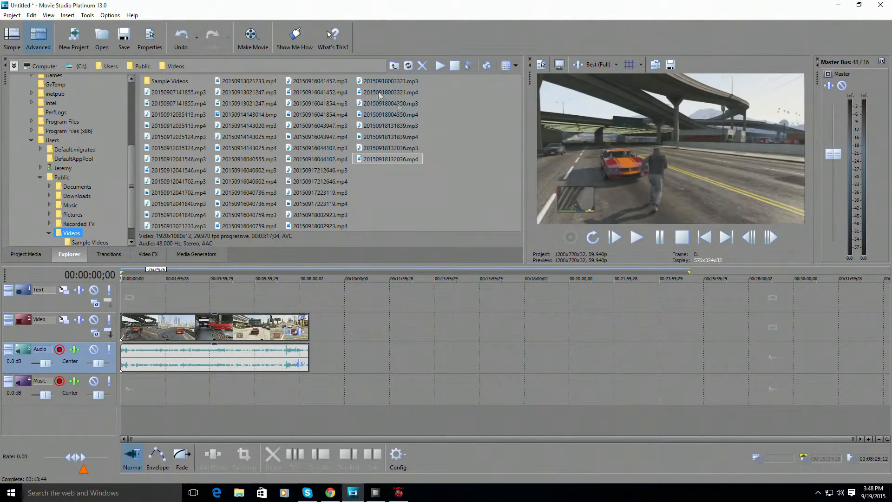
left_click(252, 38)
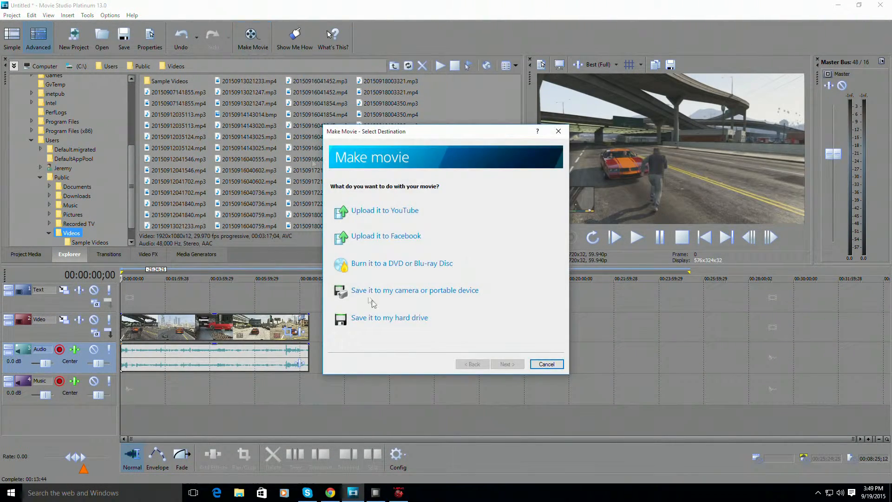
left_click(389, 318)
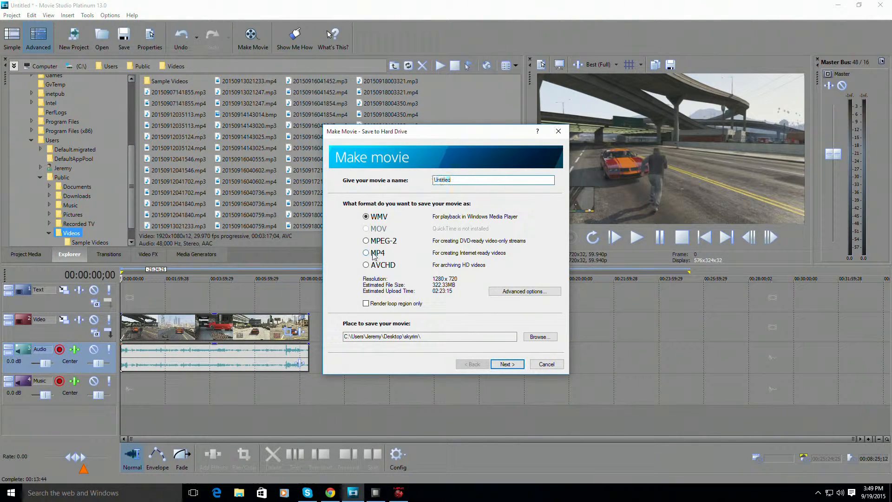
left_click(366, 253)
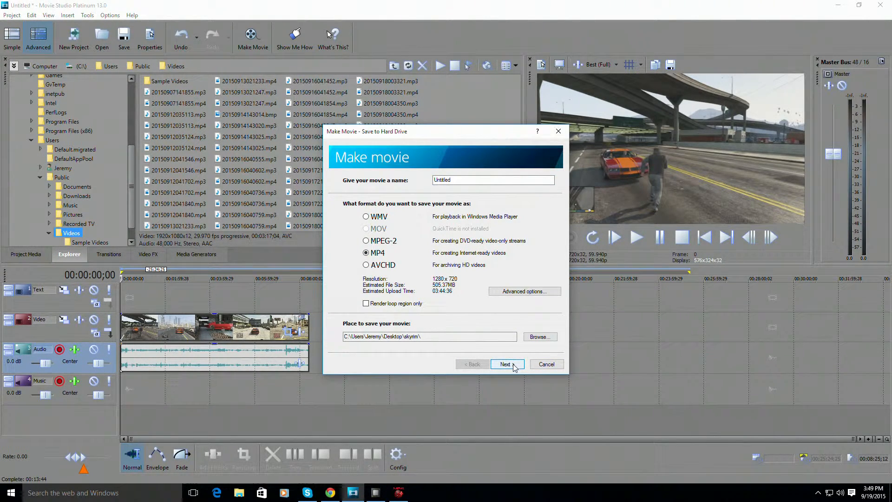
left_click(505, 364)
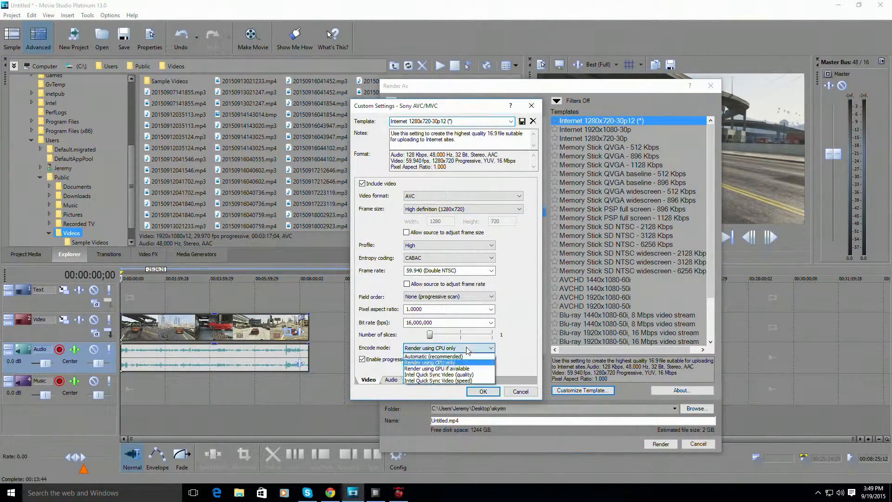
Step: Set the template's encode mode to Automatic (recommended) and confirm the settings
left_click(434, 356)
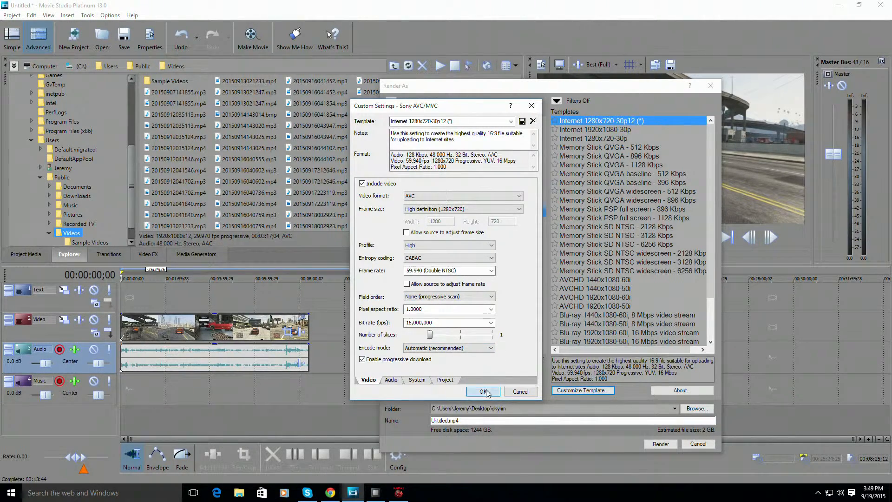
left_click(482, 391)
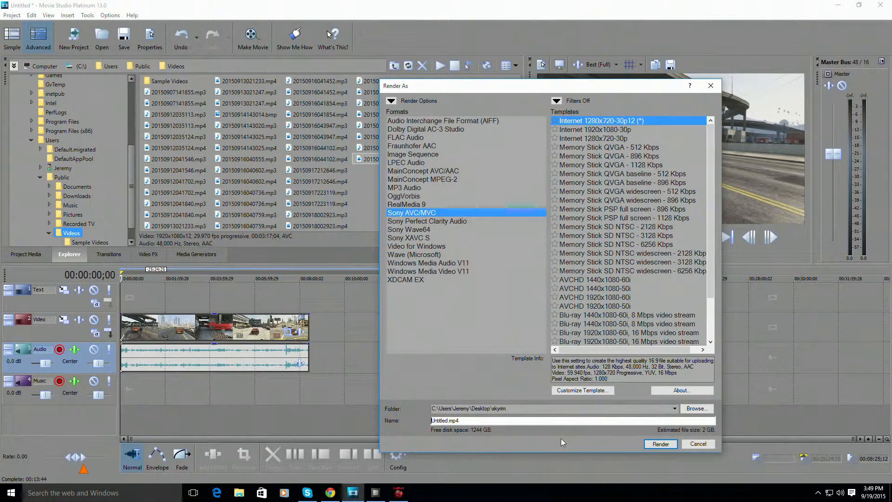
Step: Prefix the output file name with '332' and start rendering the MP4
type("3321")
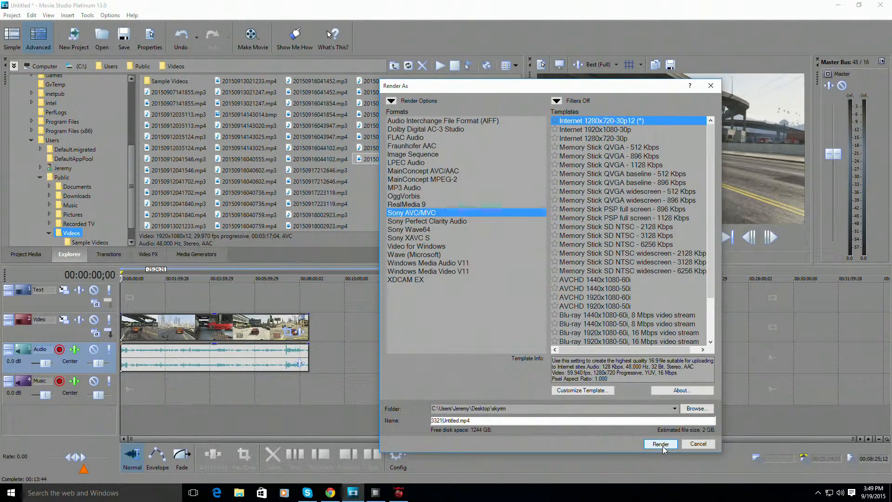
left_click(659, 444)
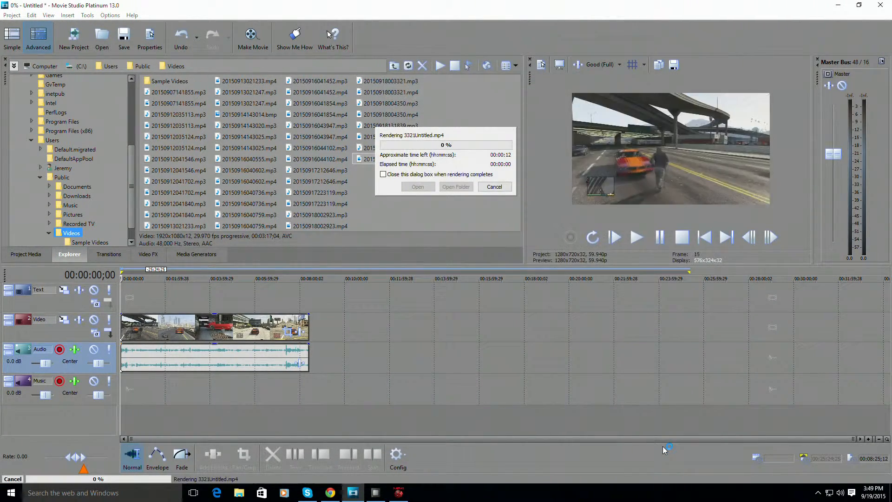